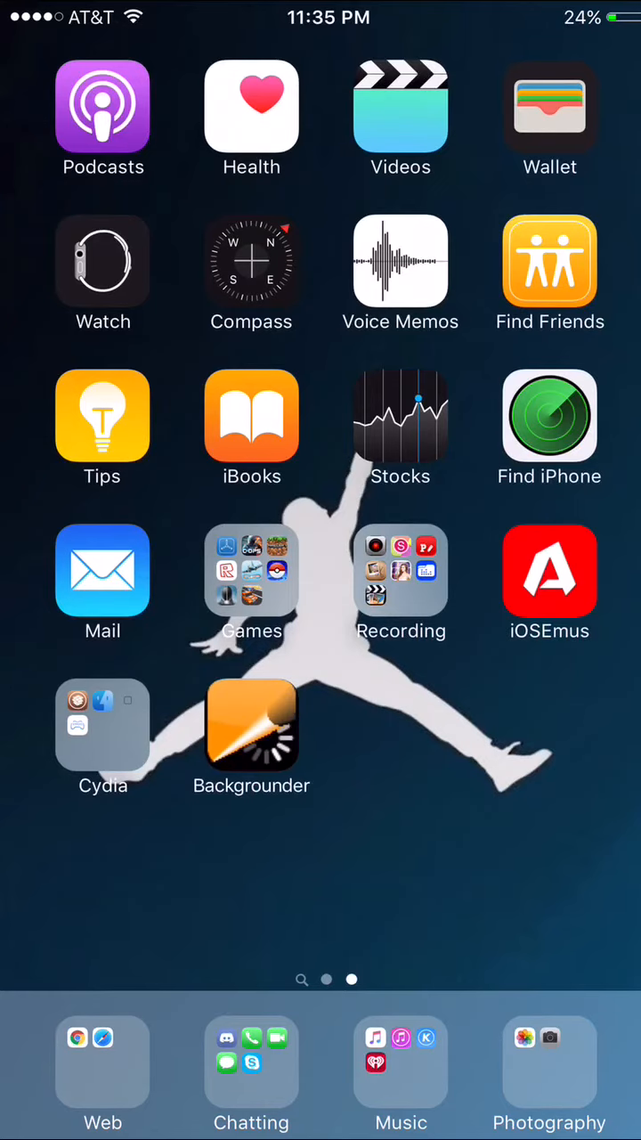
# Load jailbreakme9.com in Safari and bring the Download now link into view
pyautogui.click(401, 569)
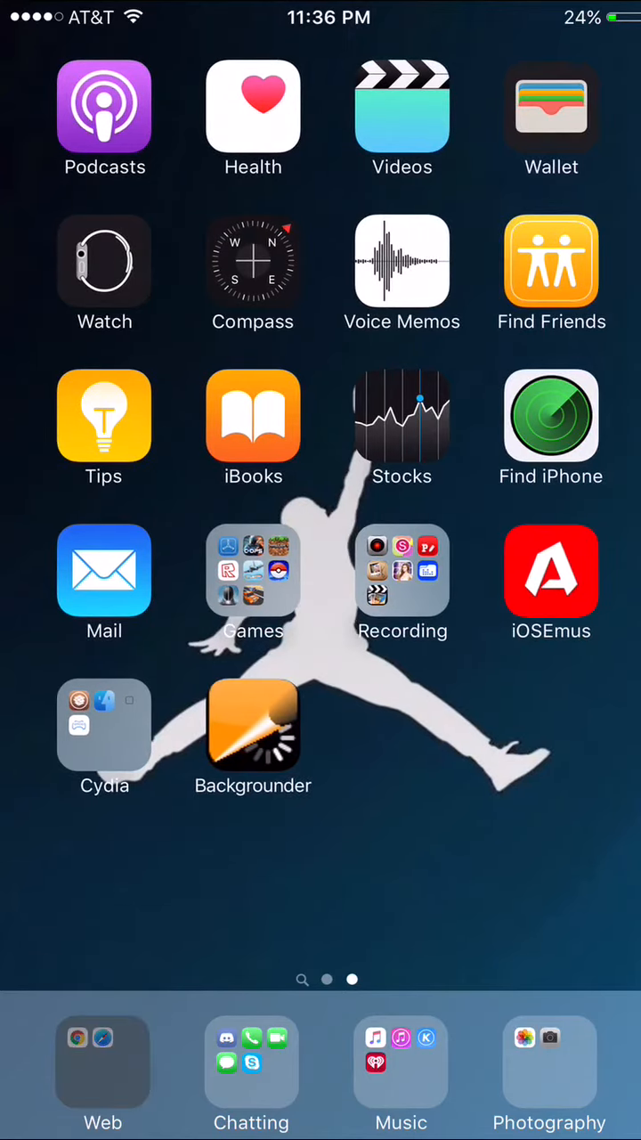
pyautogui.click(101, 1060)
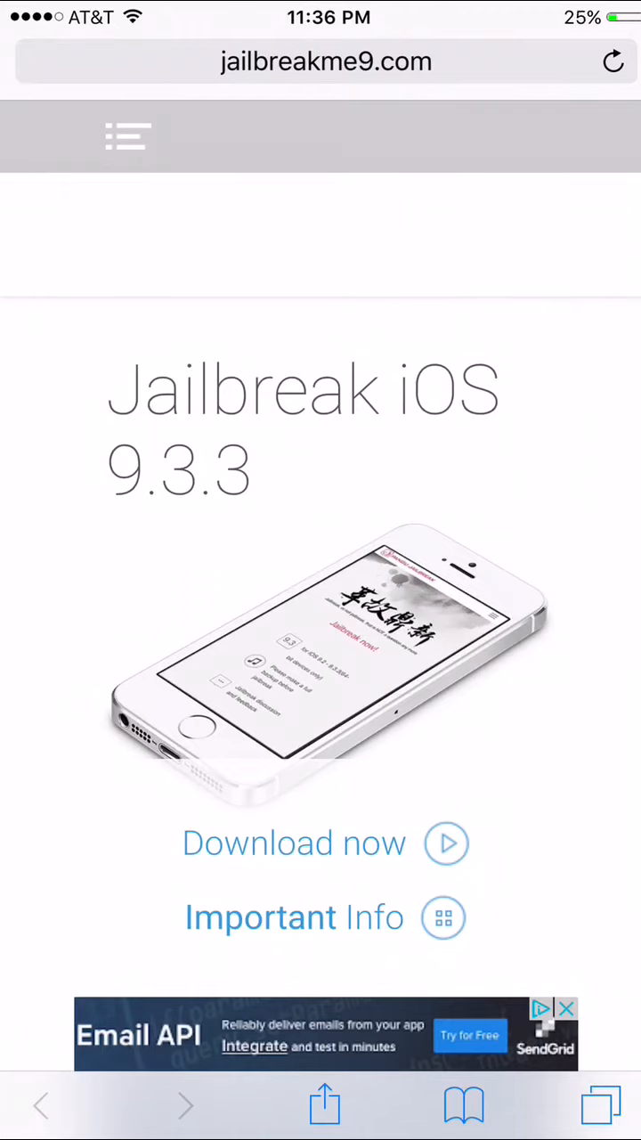
pyautogui.scroll(-3)
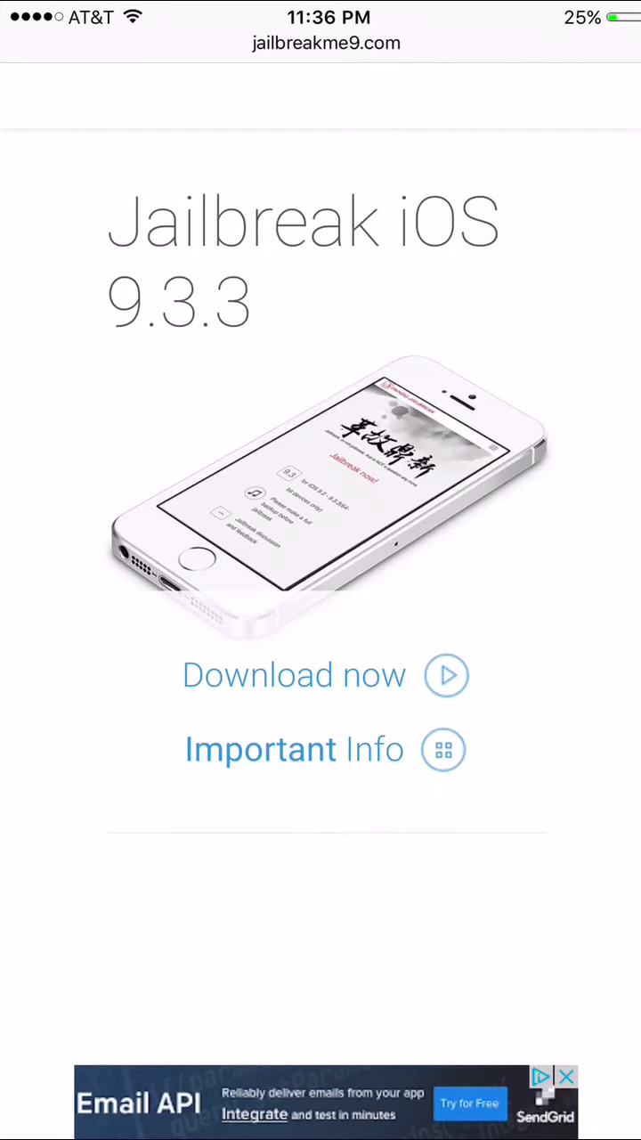
# Download and install the PPJailbreak app from the raw.githubusercontent.com prompt
pyautogui.click(294, 673)
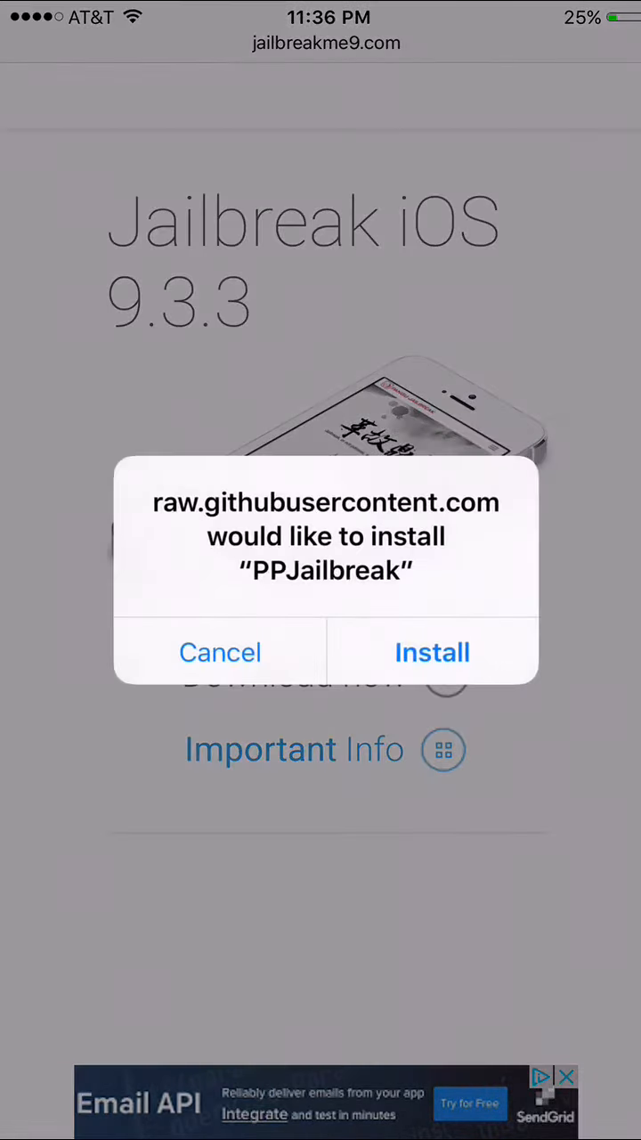
pyautogui.click(221, 652)
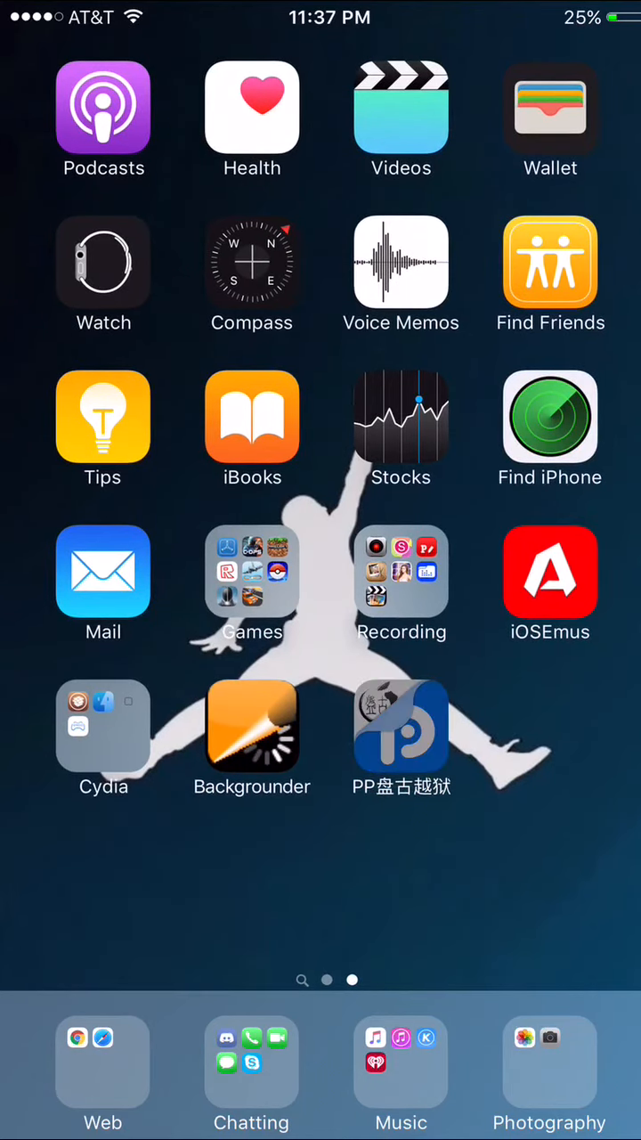
pyautogui.click(401, 727)
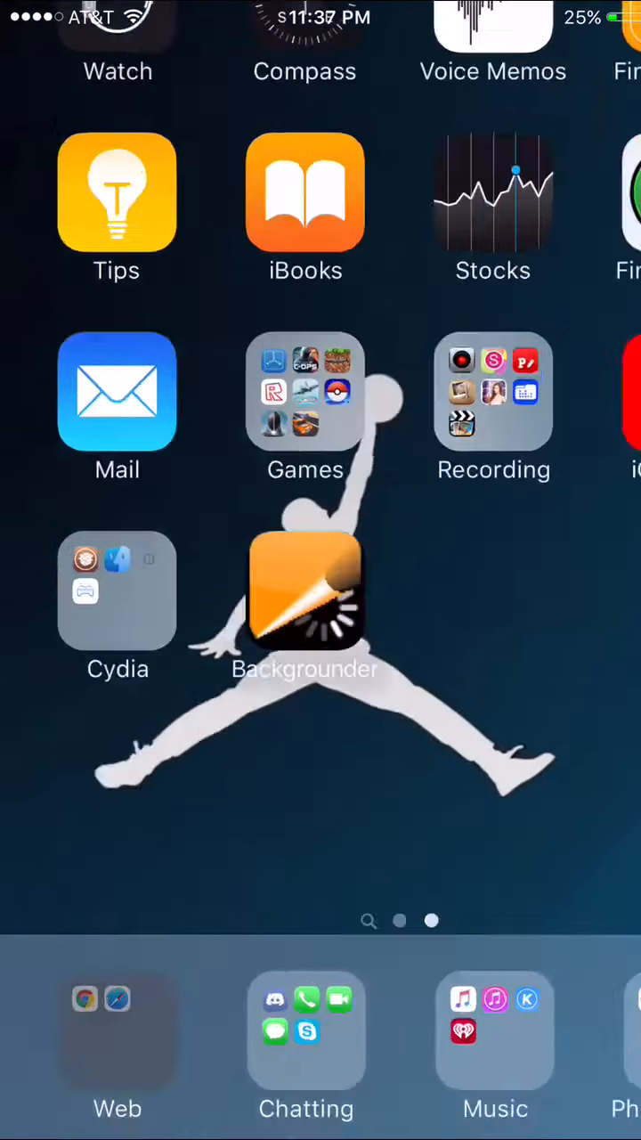
pyautogui.click(118, 1029)
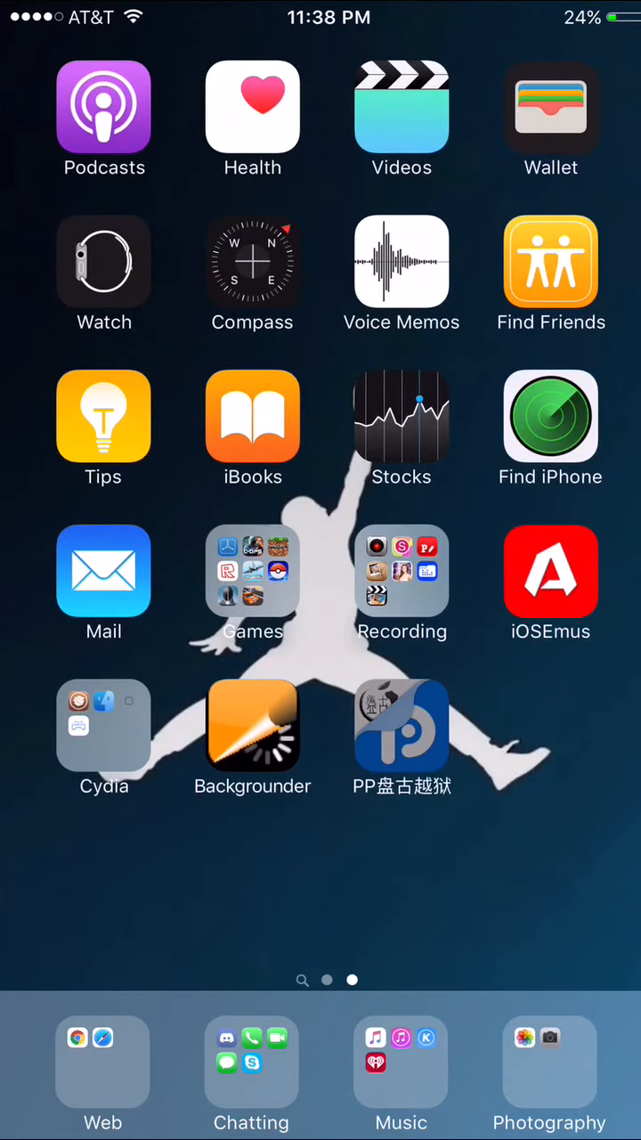
# Launch PP盘古越狱, allow notifications, and let it run to 越狱成功
pyautogui.click(401, 730)
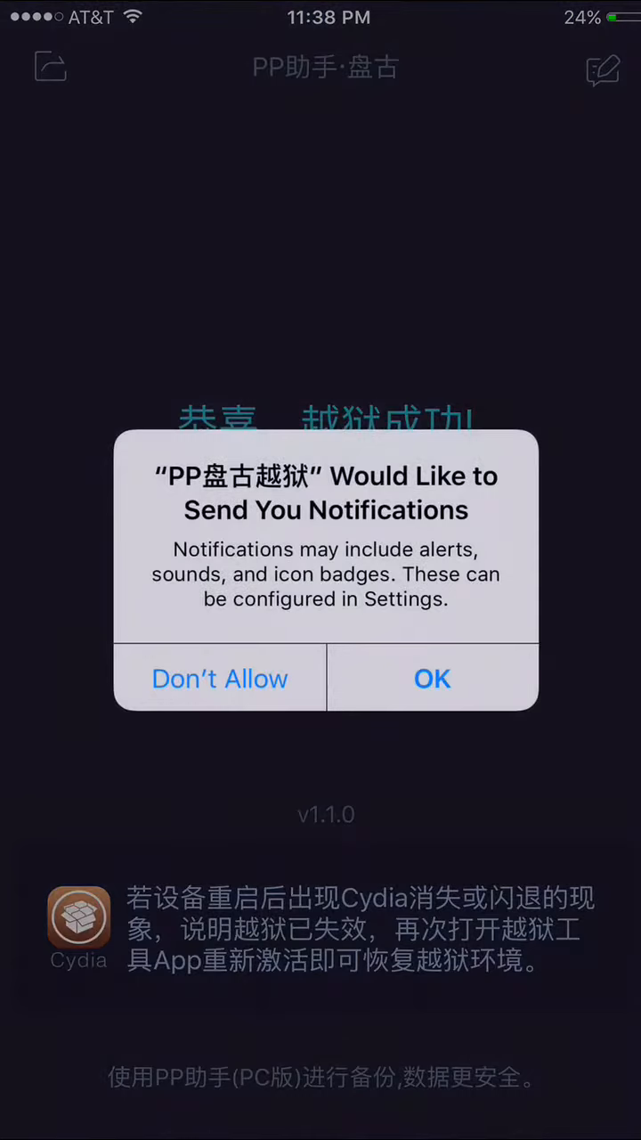
pyautogui.click(433, 677)
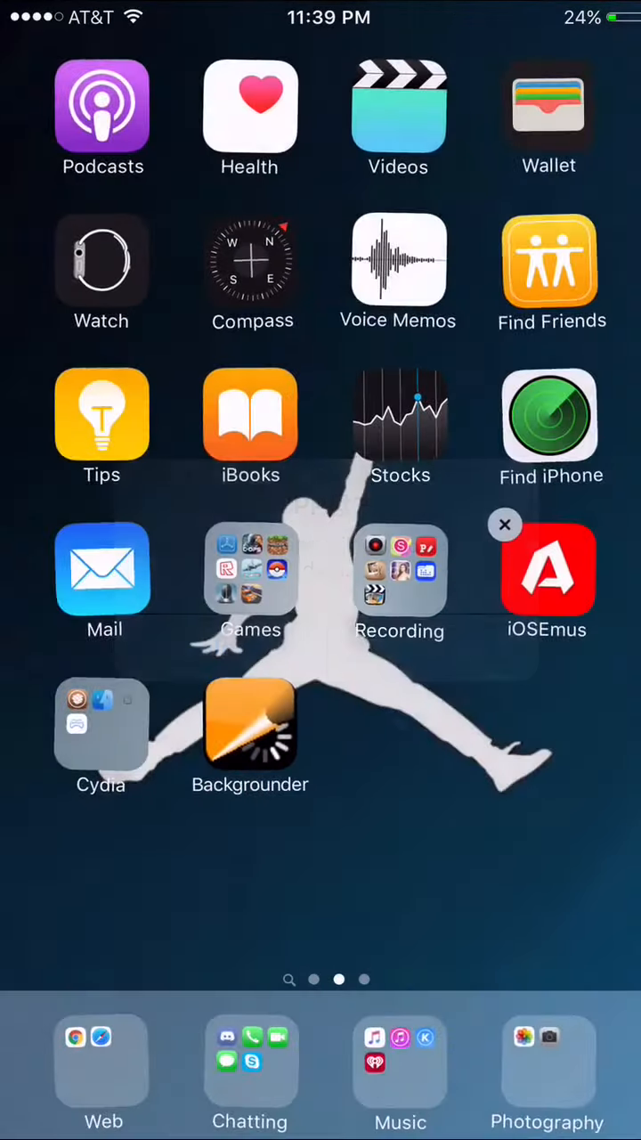
pyautogui.click(100, 723)
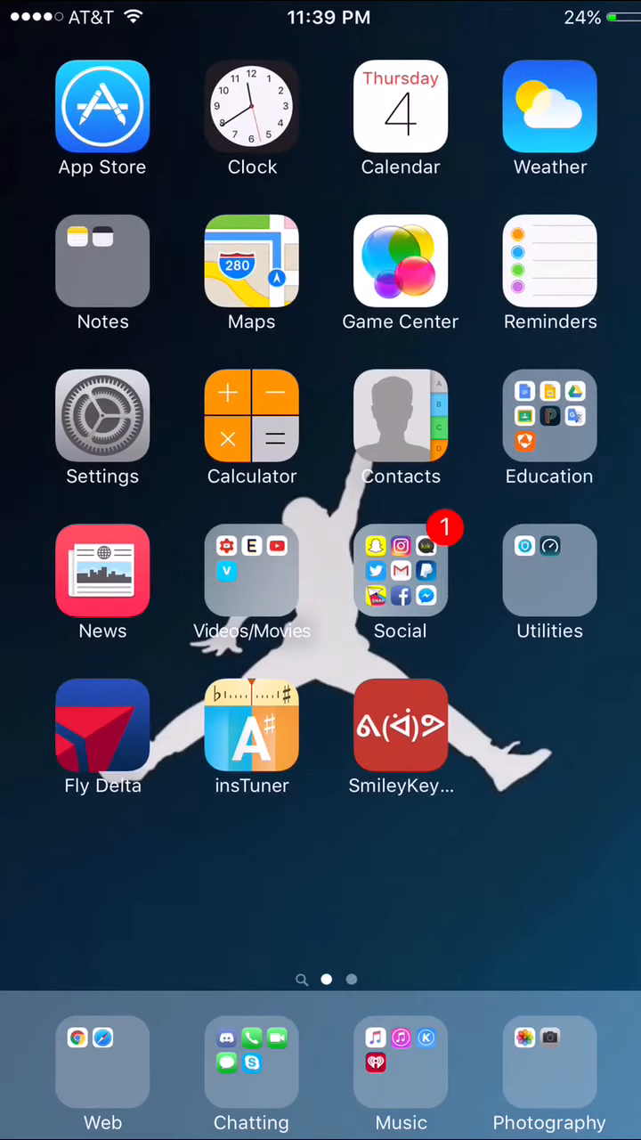
pyautogui.click(101, 410)
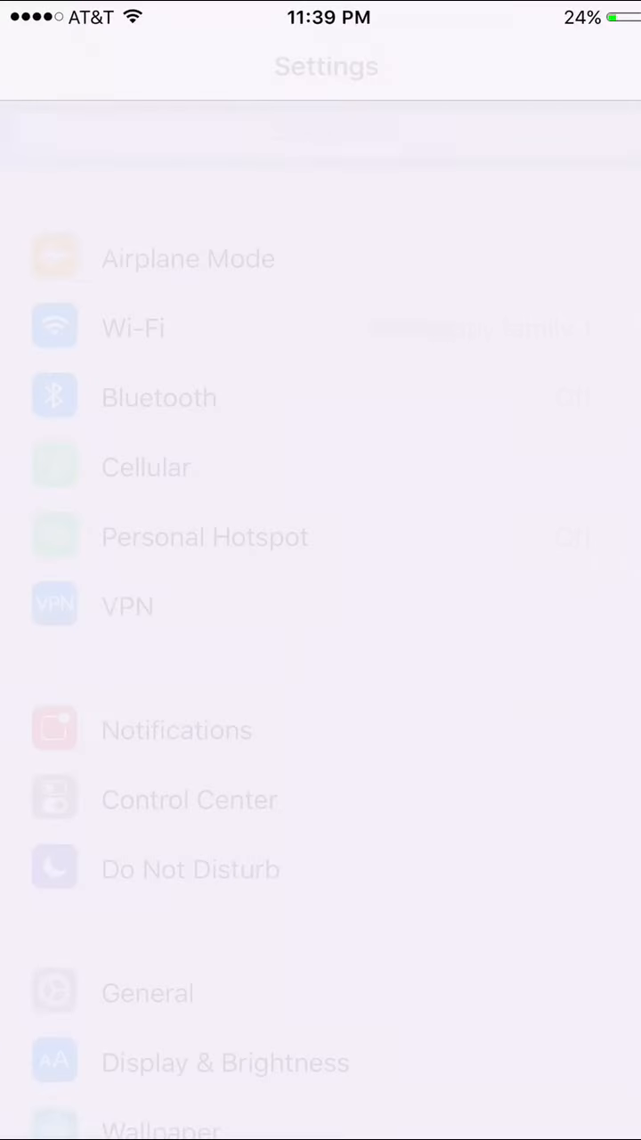
pyautogui.scroll(-3)
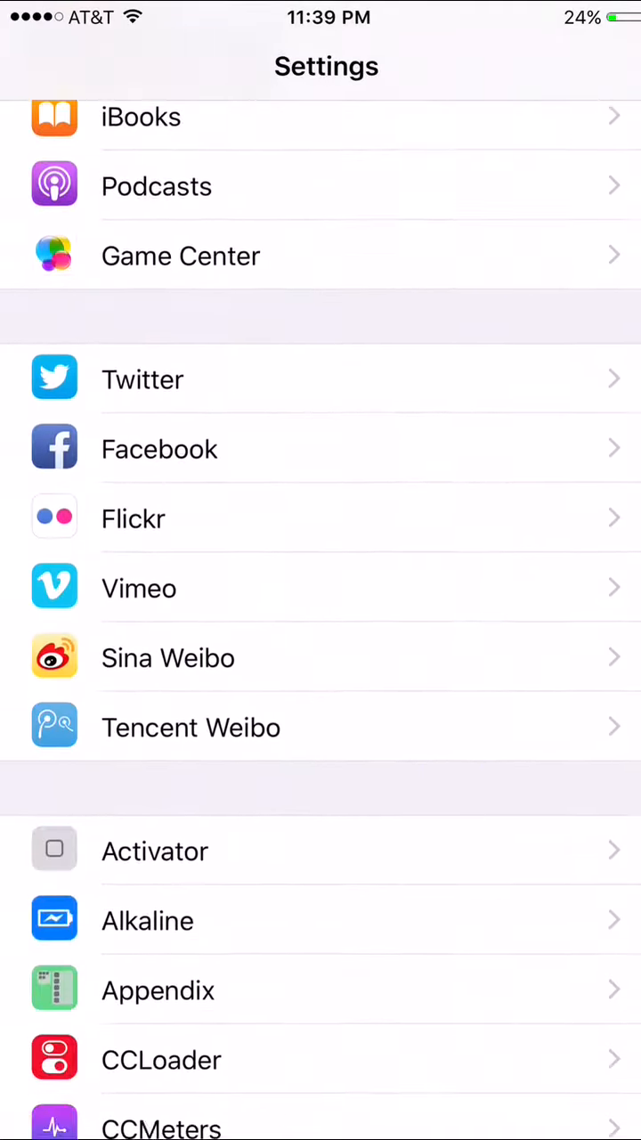
pyautogui.scroll(-3)
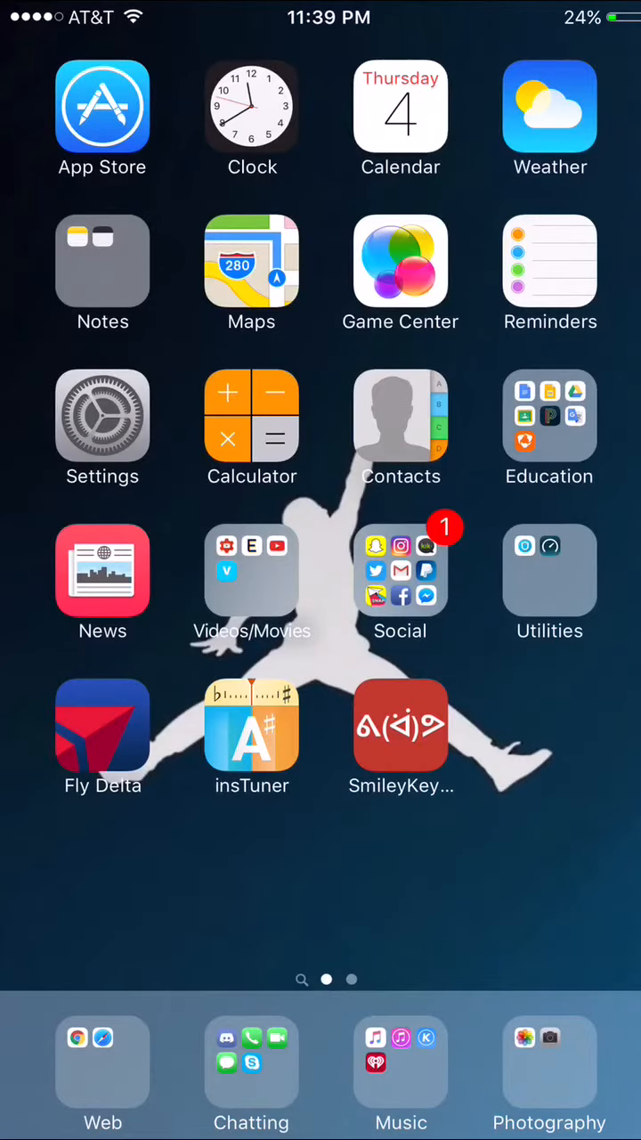
# Show the CCMeters tweak page in Settings with its CPU, memory and storage meters in Control Center
pyautogui.click(101, 427)
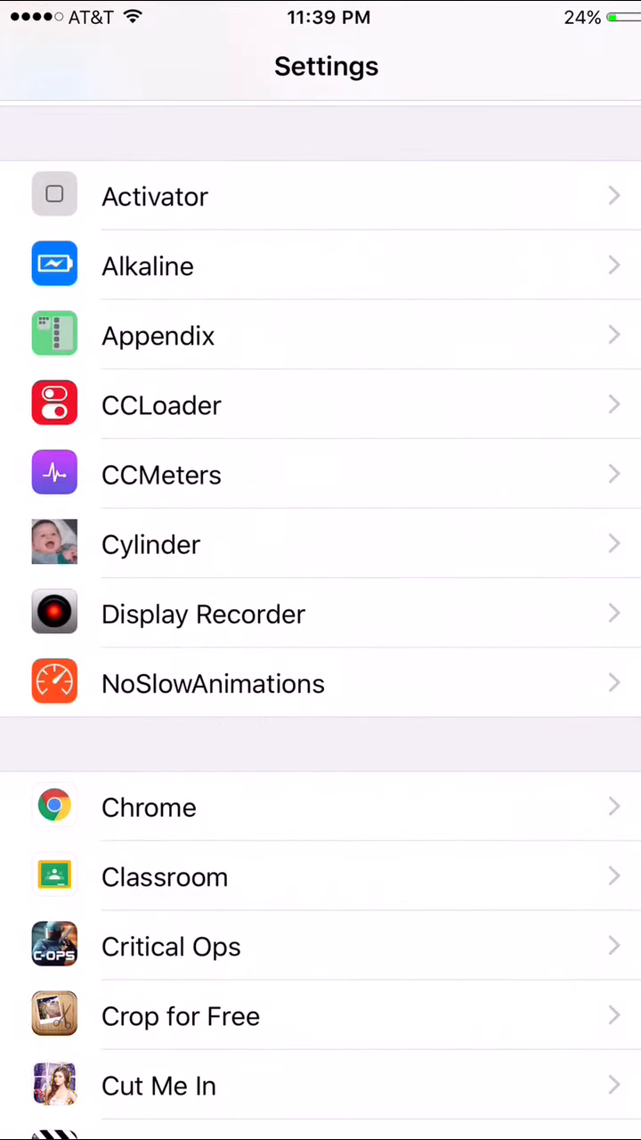
pyautogui.click(161, 405)
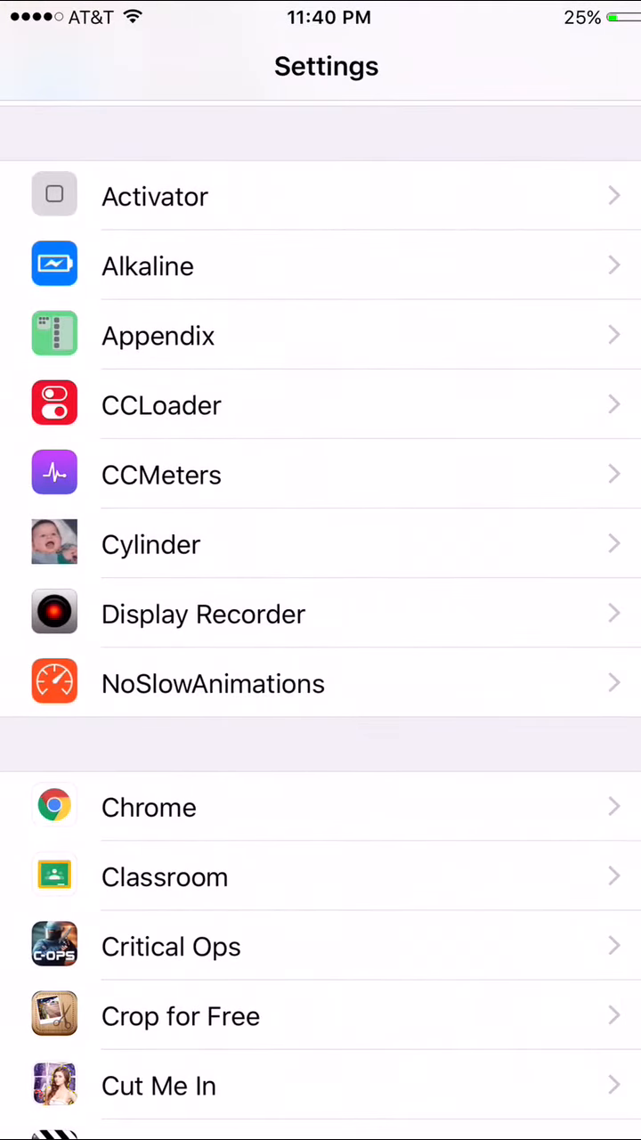
pyautogui.click(160, 473)
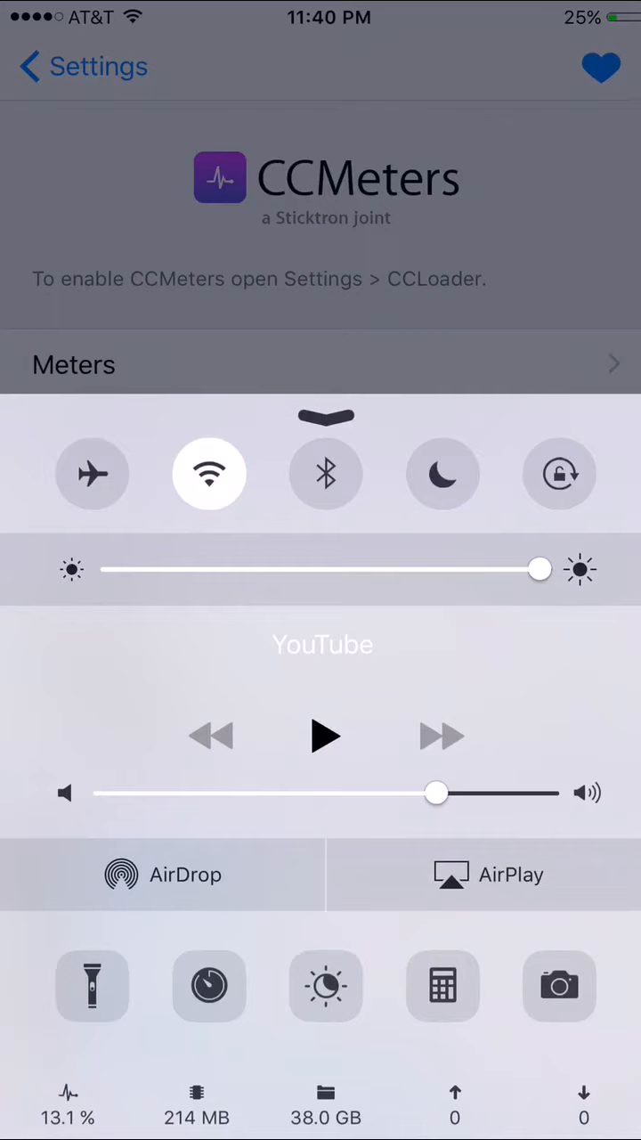
# Dismiss Control Center, back out of Settings and return to the home screen
pyautogui.click(321, 363)
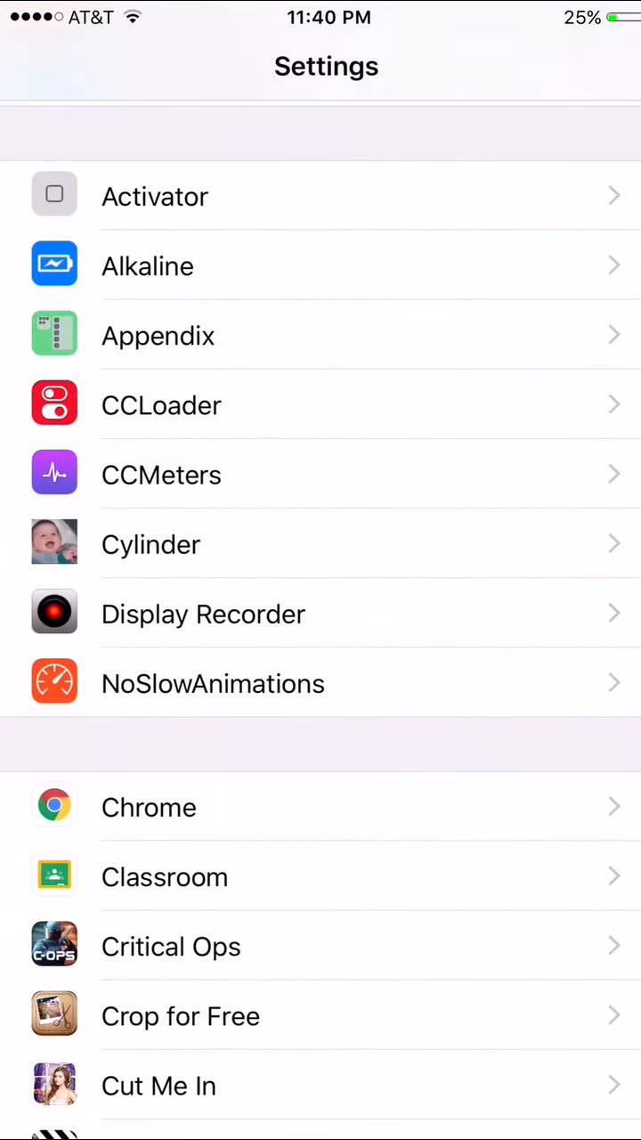
pyautogui.click(150, 545)
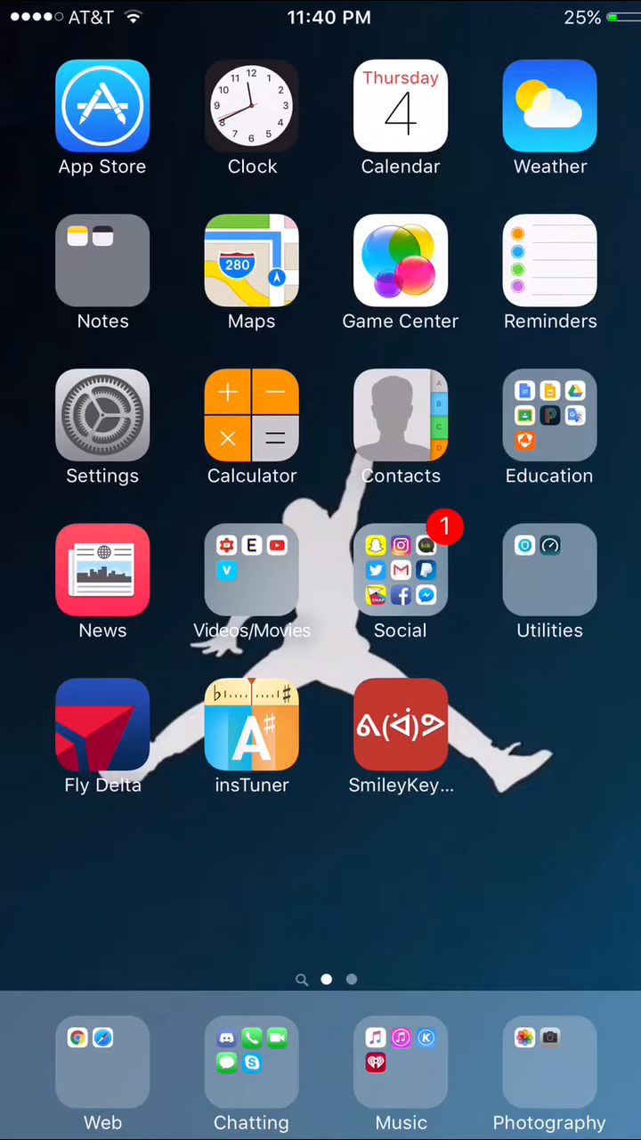
# Swipe home pages to show the Cylinder effect, then show NoSlowAnimations enabled with Speed up HUDs on
pyautogui.hscroll(-3)
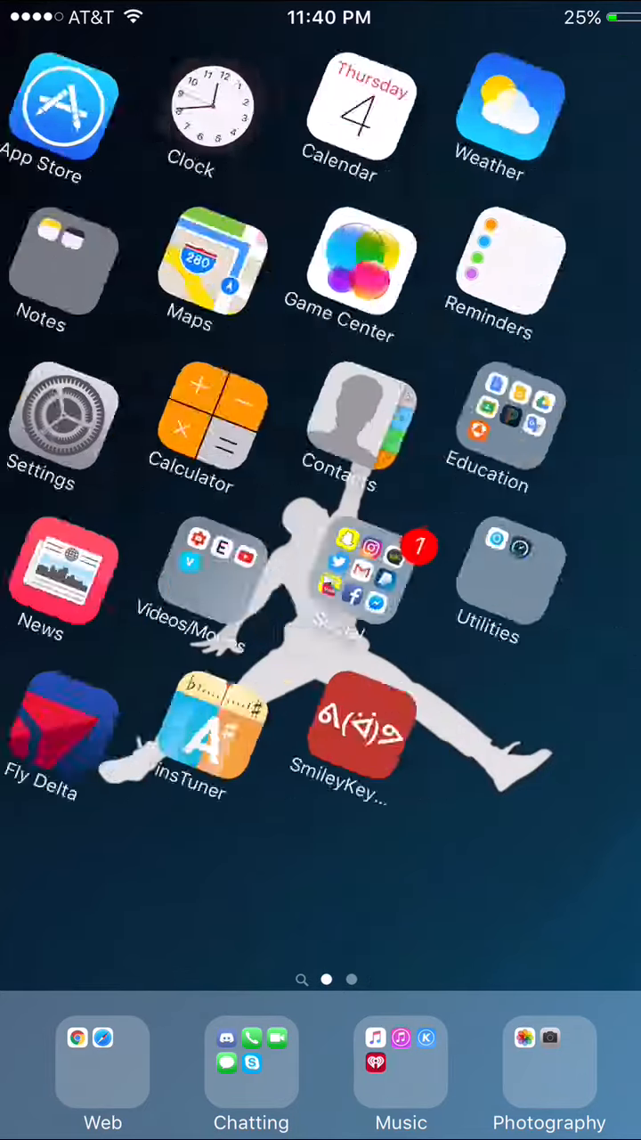
pyautogui.hscroll(-3)
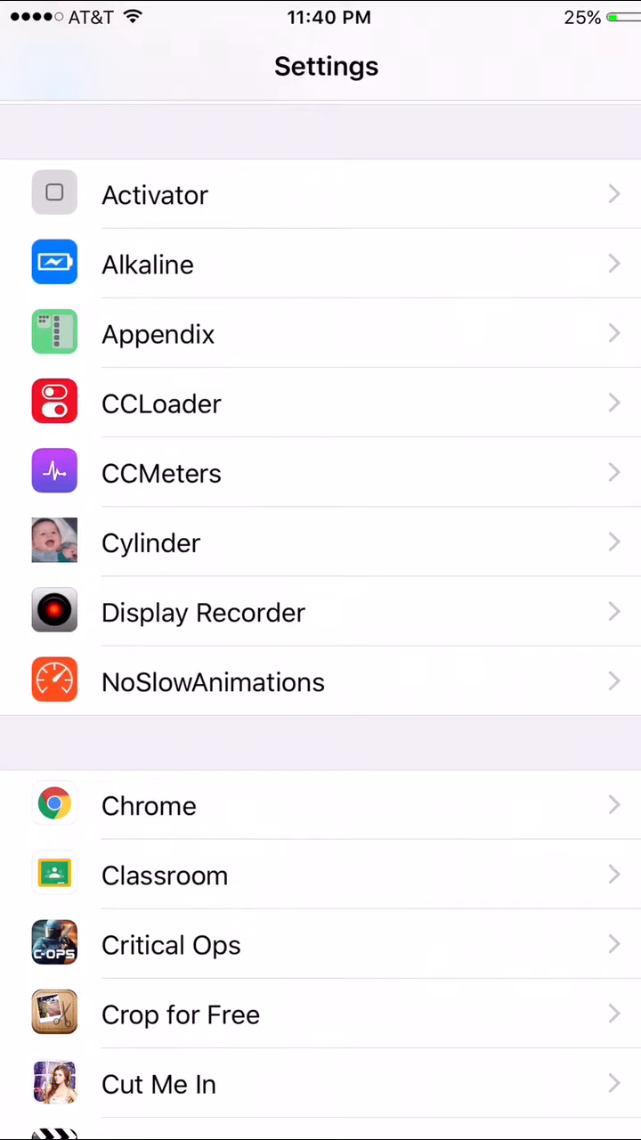
pyautogui.click(214, 681)
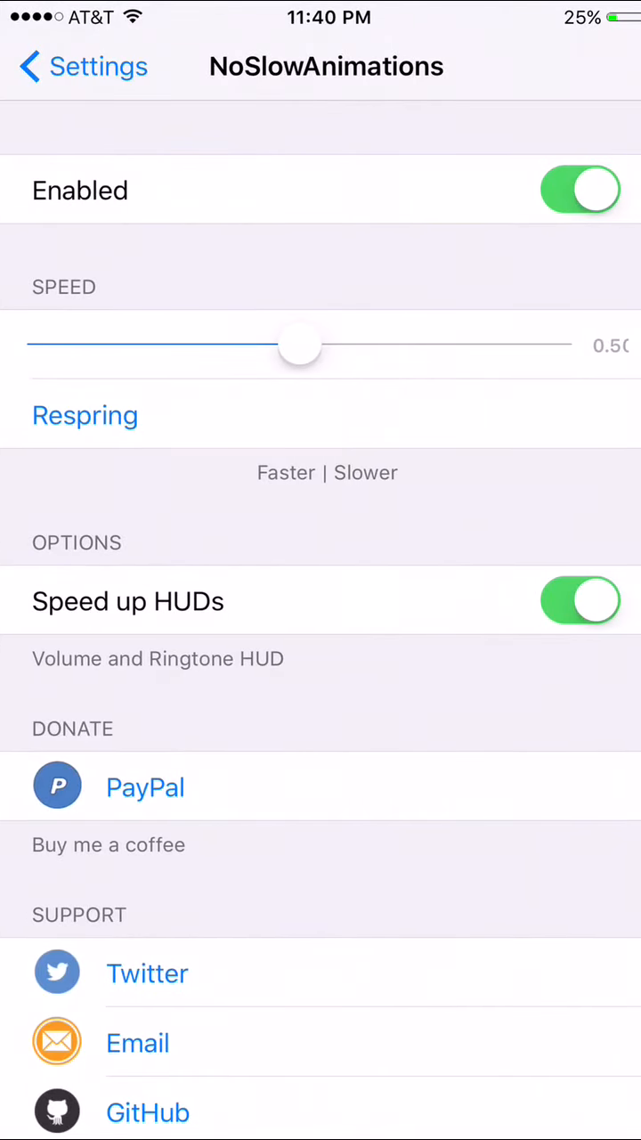